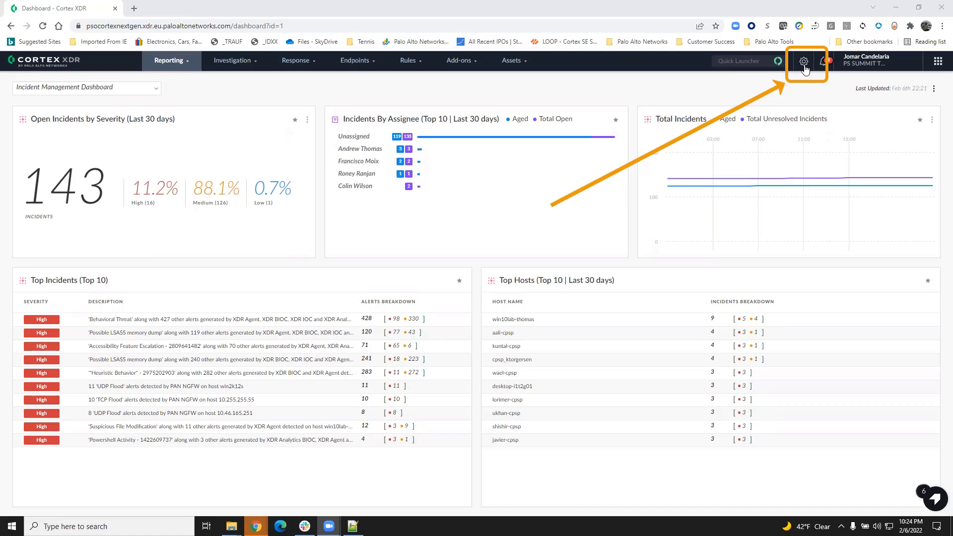
- Reveal the settings menu from the gear icon on the Incident Management Dashboard
{"action": "left_click", "coordinate": [803, 60]}
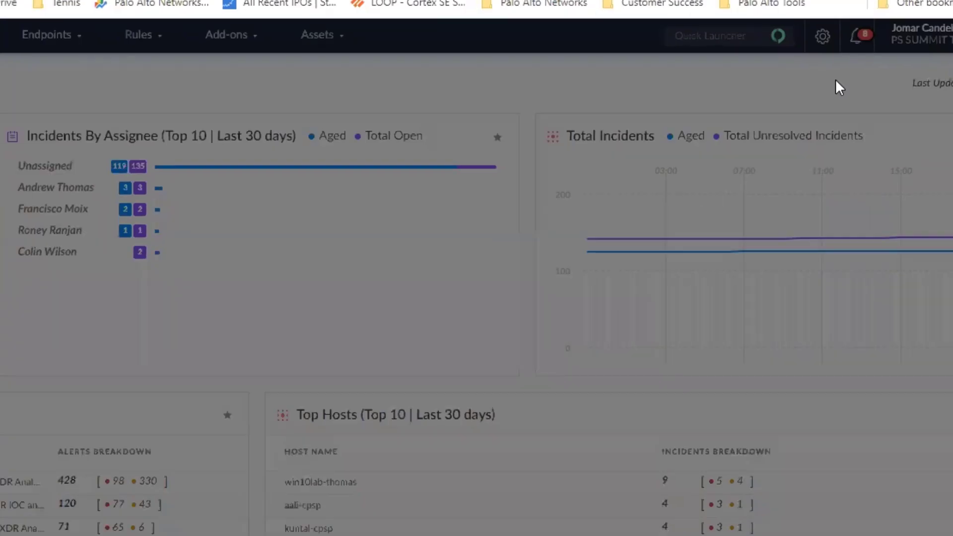
- Show the license overview with Pro per Endpoint (500), Cloud per Host (50) and Pro per TB (5)
{"action": "left_click", "coordinate": [822, 36]}
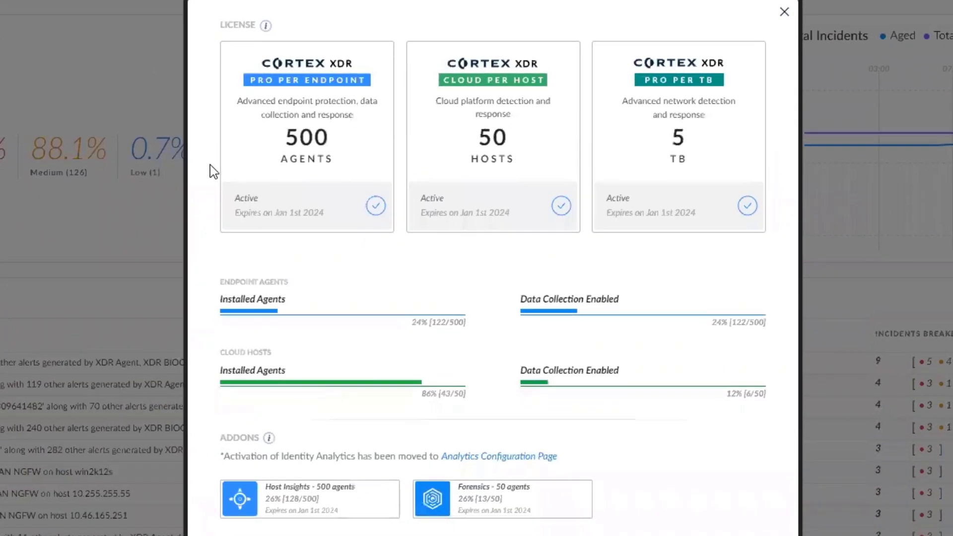
{"action": "scroll", "scroll_direction": "down", "scroll_amount": 3}
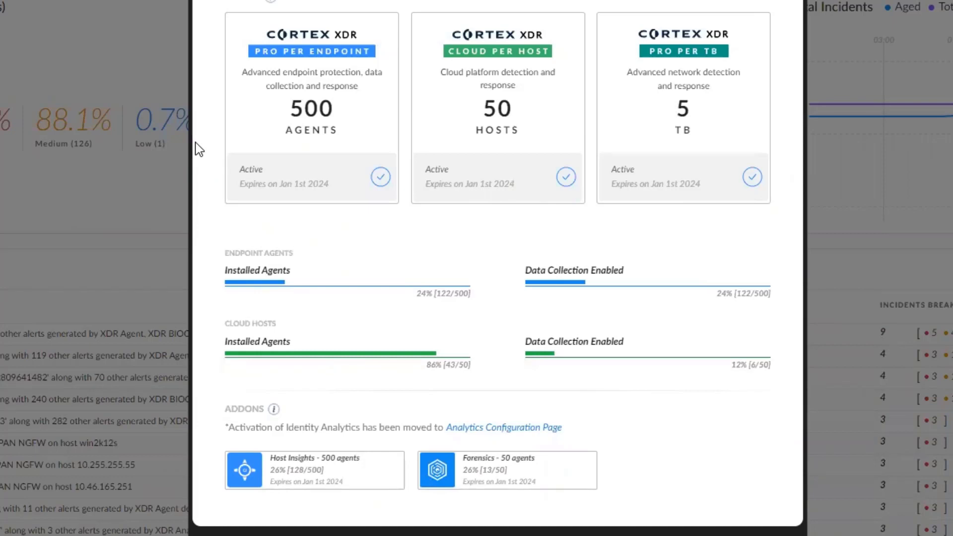
{"action": "left_click", "coordinate": [310, 110]}
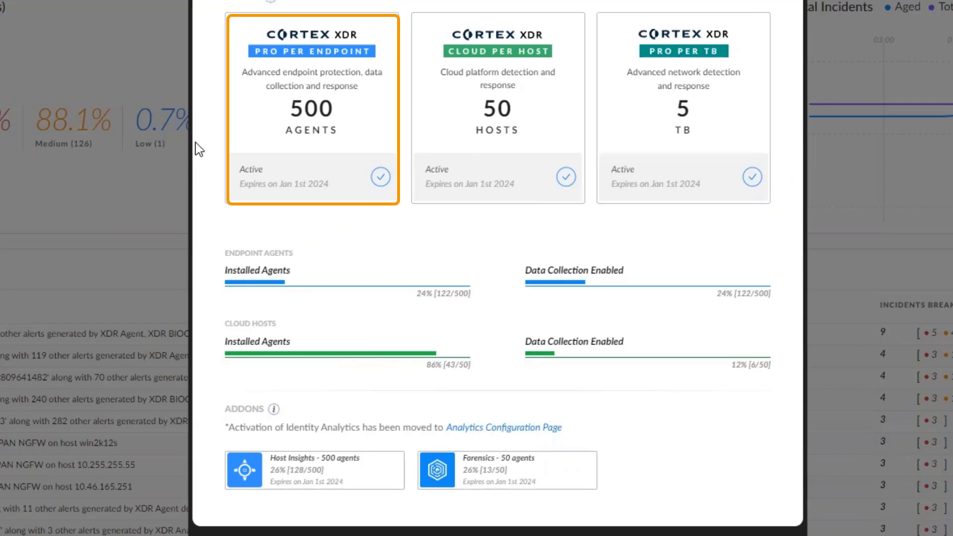
{"action": "mouse_move", "coordinate": [251, 147]}
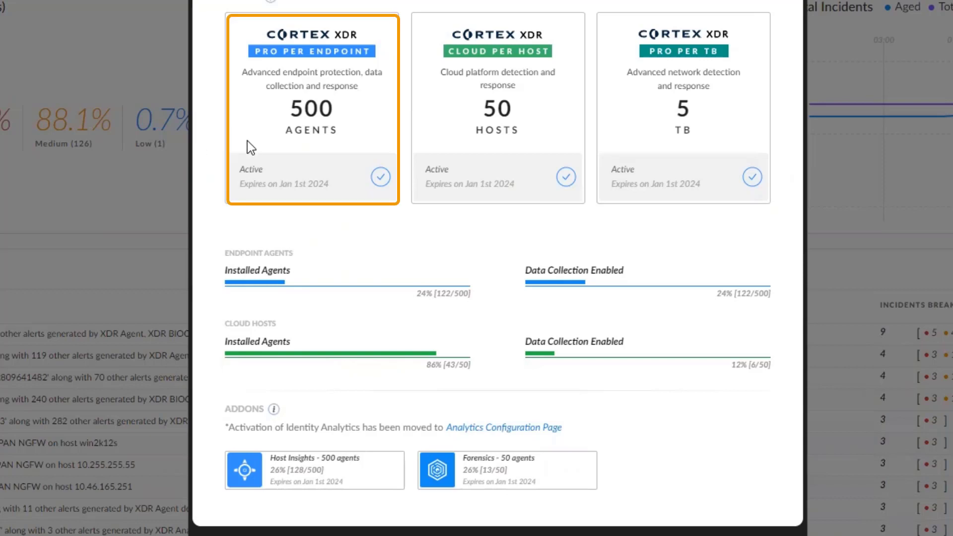
{"action": "mouse_move", "coordinate": [290, 131]}
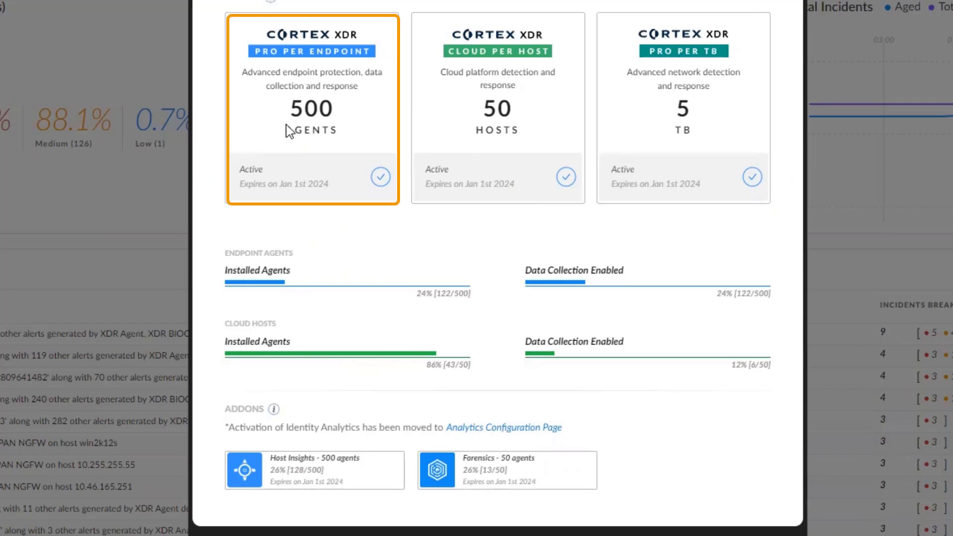
{"action": "mouse_move", "coordinate": [286, 181]}
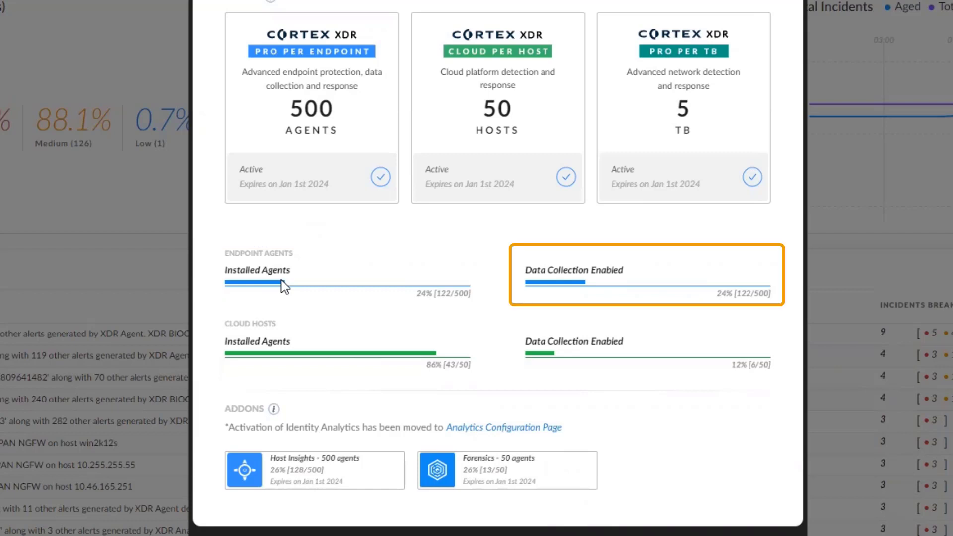
{"action": "mouse_move", "coordinate": [592, 297]}
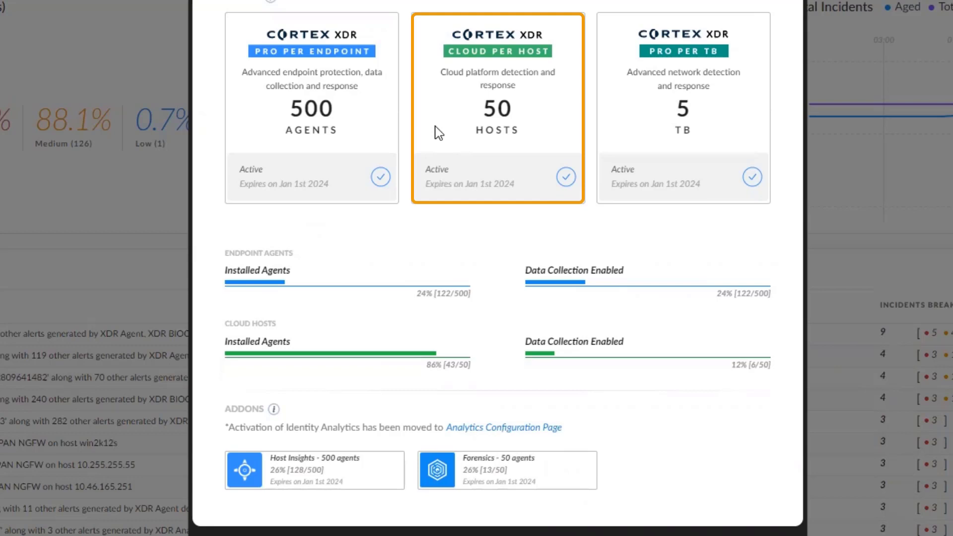
{"action": "mouse_move", "coordinate": [461, 174]}
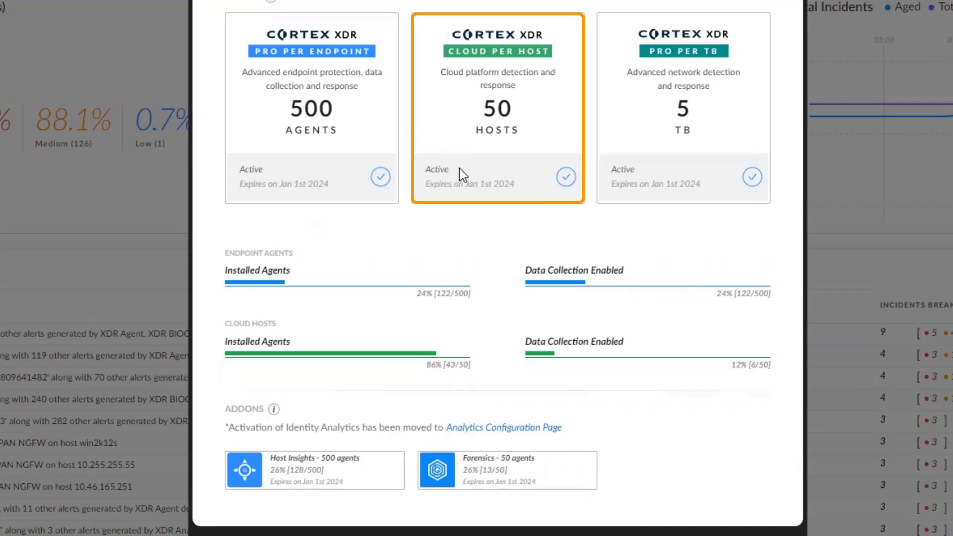
{"action": "mouse_move", "coordinate": [455, 221]}
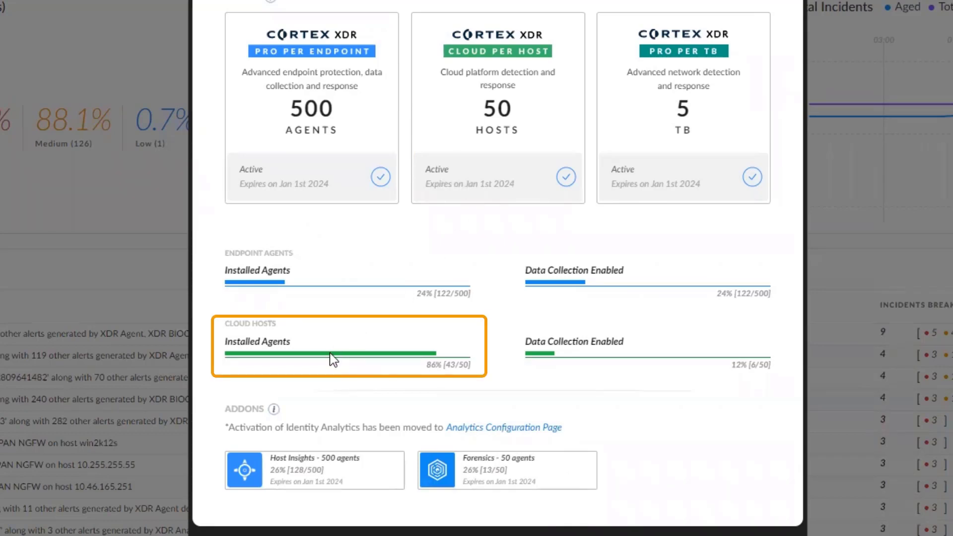
{"action": "mouse_move", "coordinate": [410, 356]}
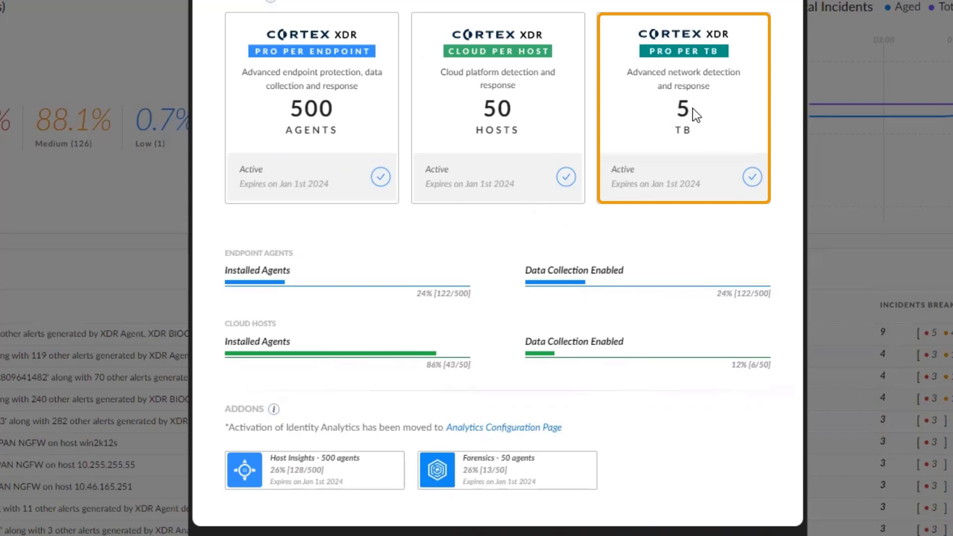
{"action": "mouse_move", "coordinate": [687, 151]}
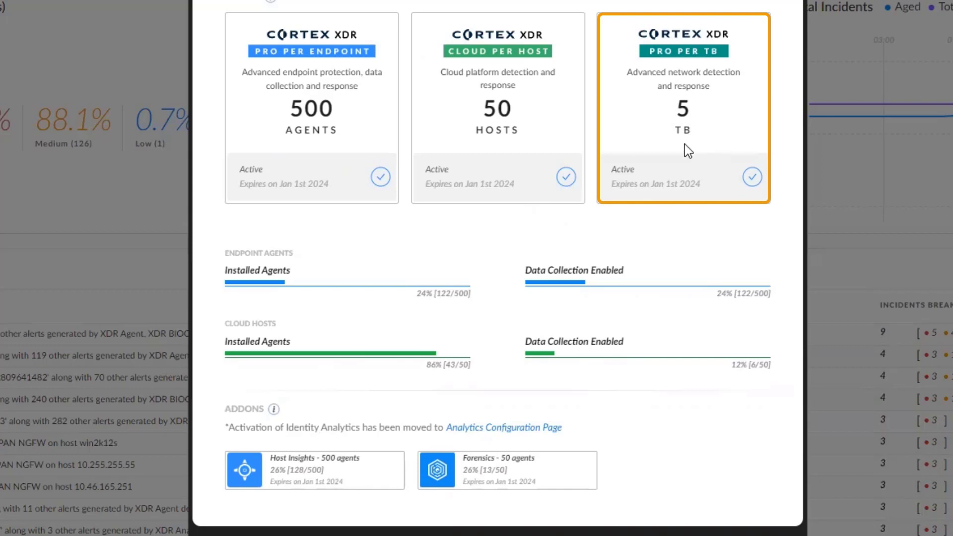
{"action": "mouse_move", "coordinate": [661, 187]}
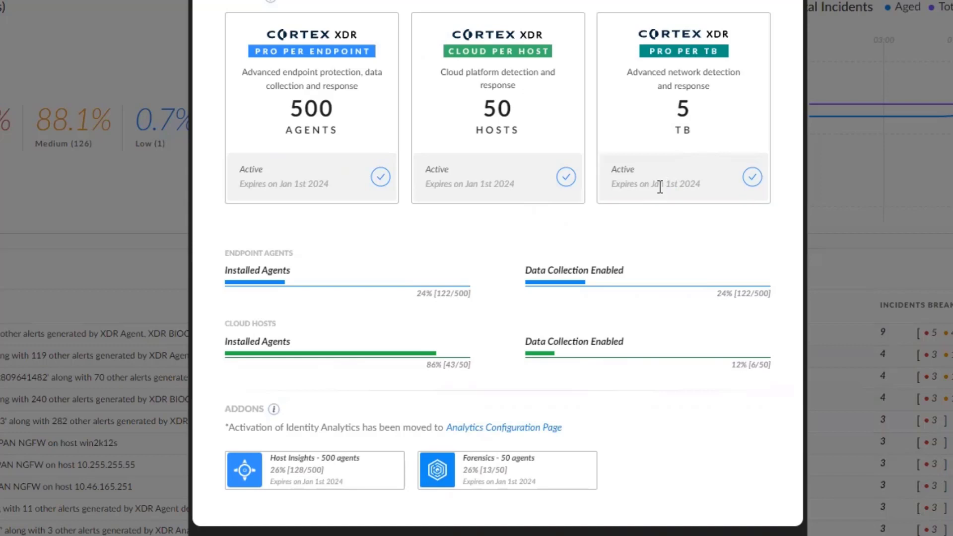
- Scroll the license dialog down to the Addons section and the Dataset Management note
{"action": "scroll", "scroll_direction": "down", "scroll_amount": 3}
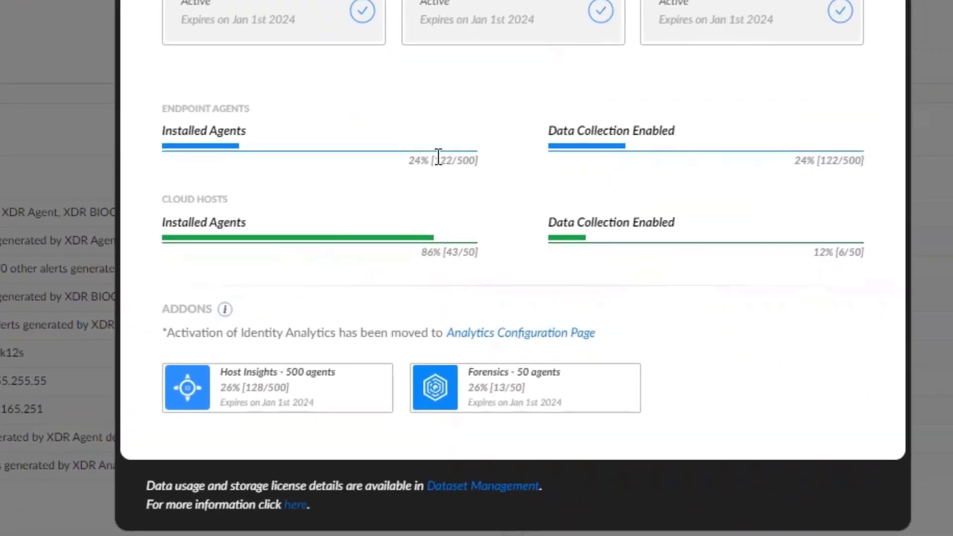
{"action": "mouse_move", "coordinate": [256, 307]}
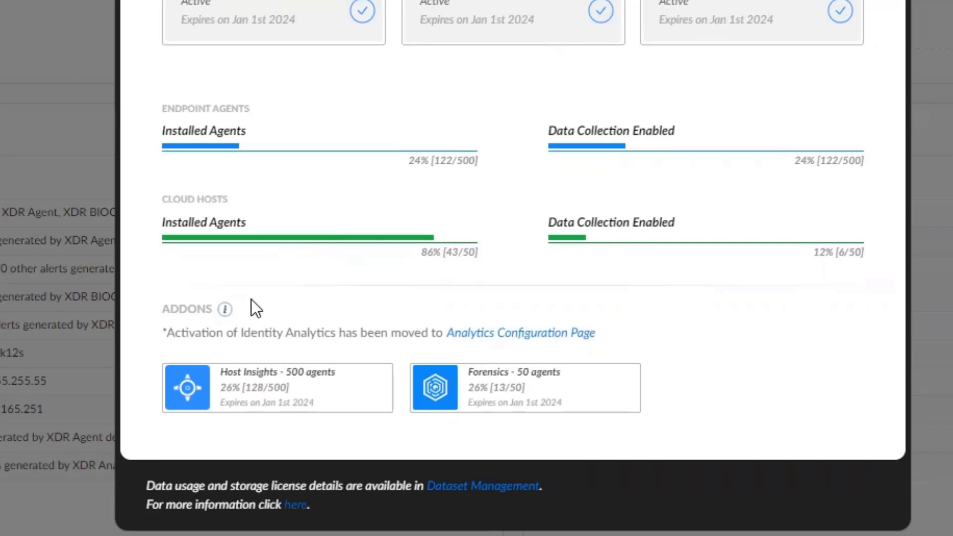
{"action": "mouse_move", "coordinate": [218, 389]}
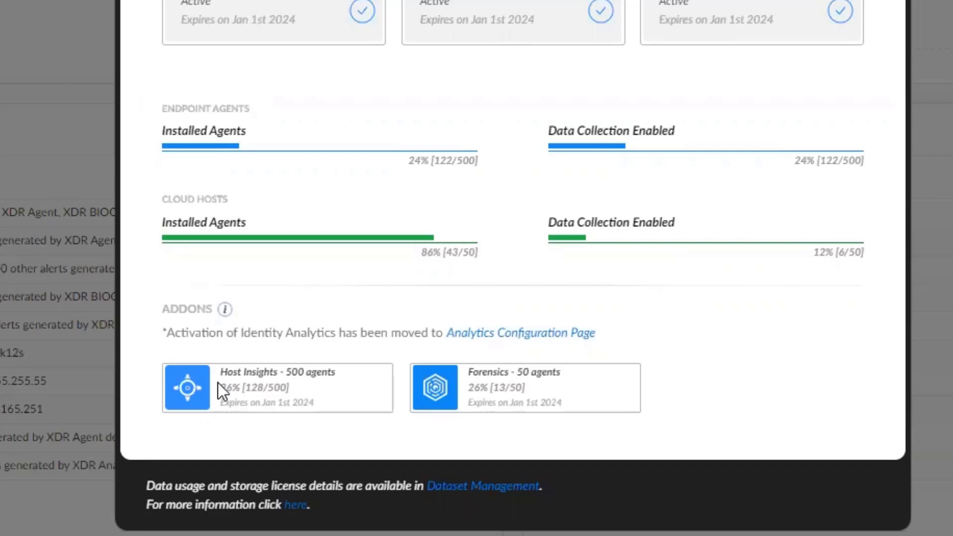
{"action": "left_click", "coordinate": [524, 387]}
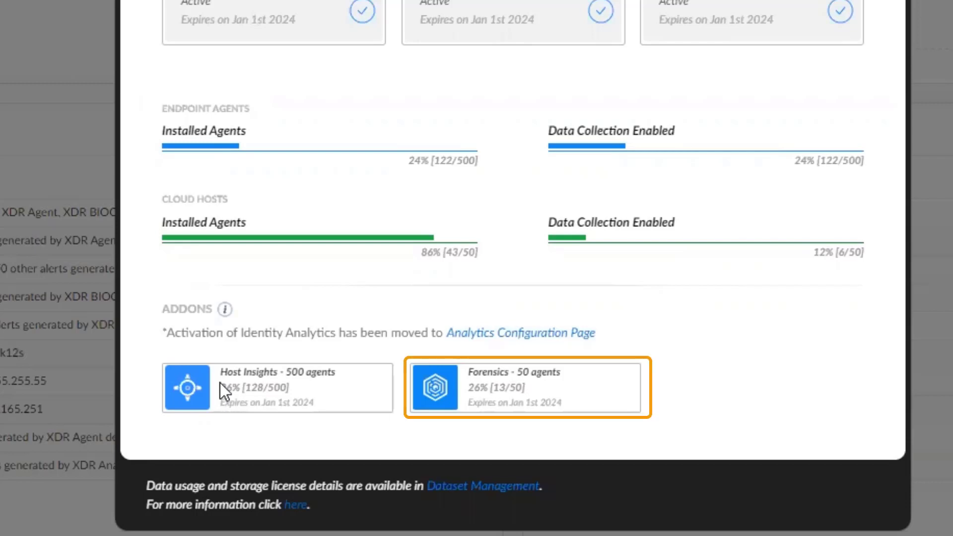
{"action": "mouse_move", "coordinate": [476, 392]}
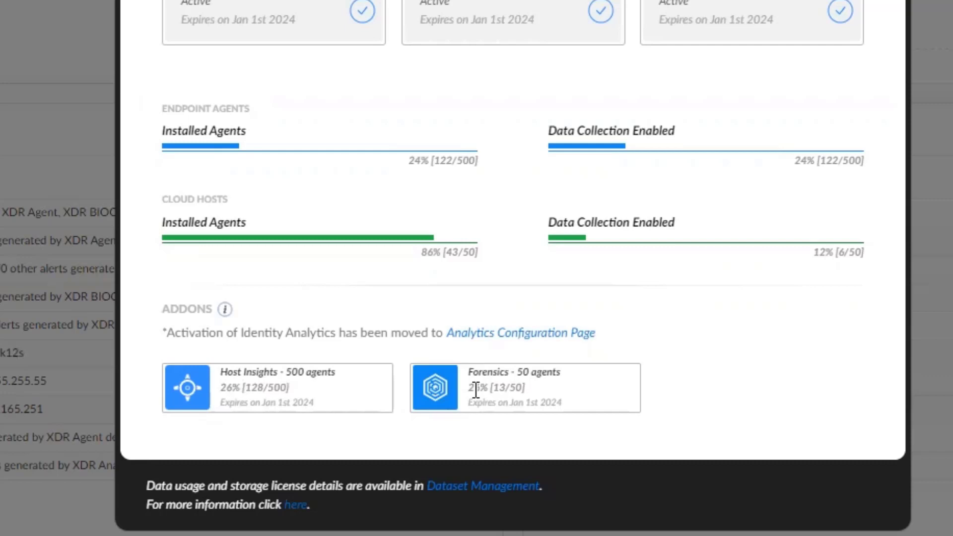
{"action": "mouse_move", "coordinate": [547, 351]}
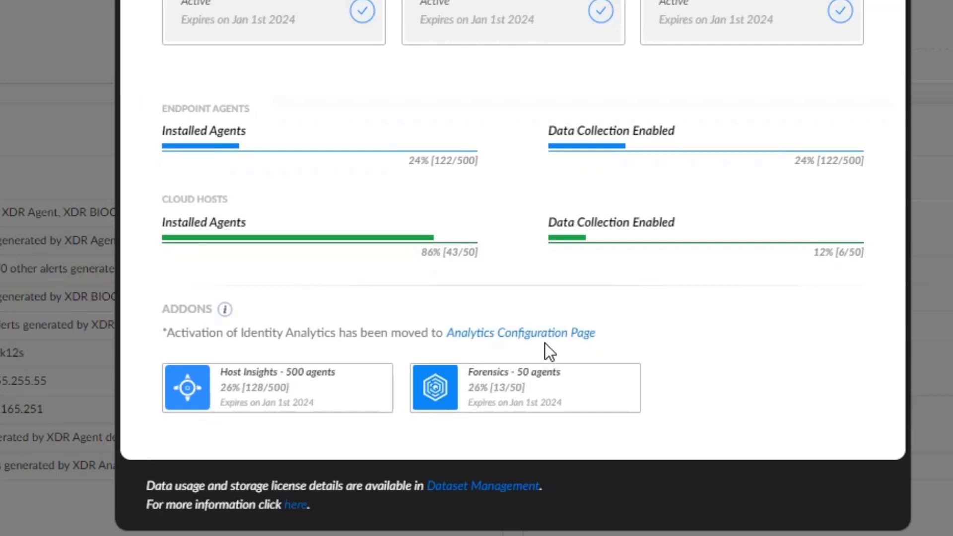